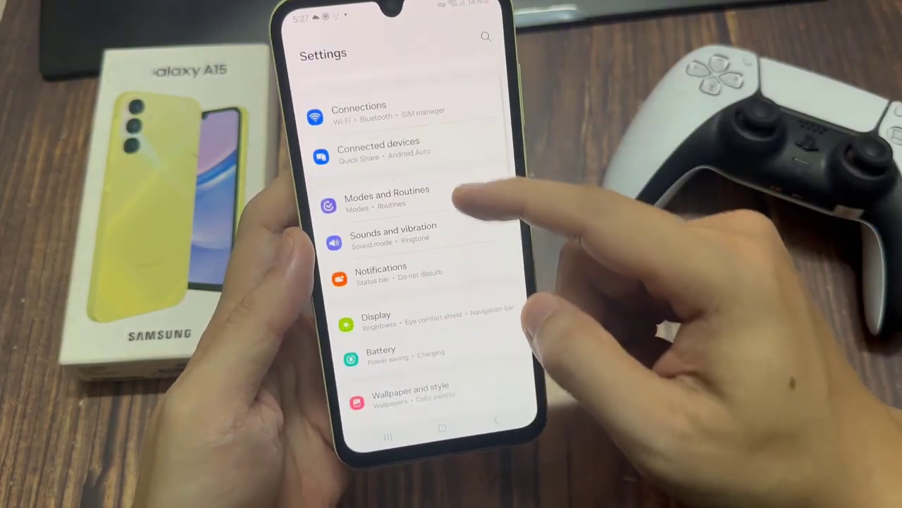
Navigate into Accessibility's Vision enhancements page and scroll to the Remove animations toggle
scroll("down", 3)
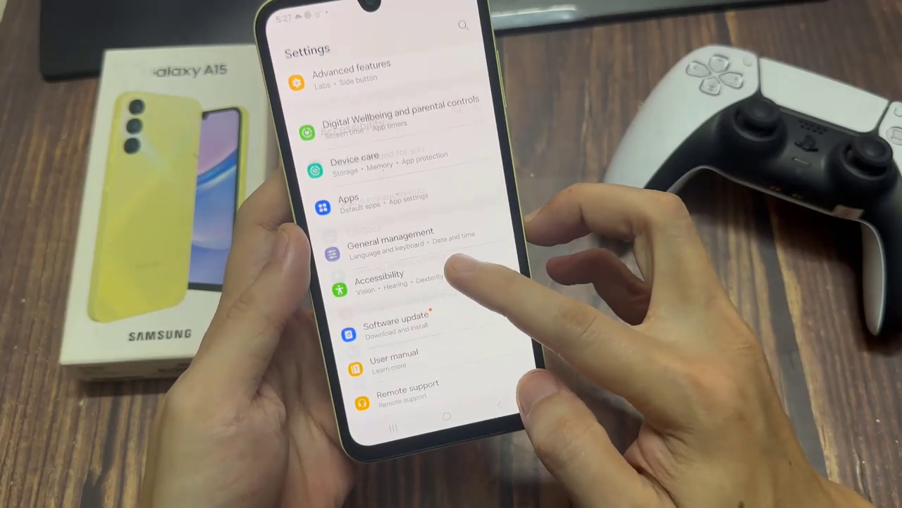
left_click(379, 279)
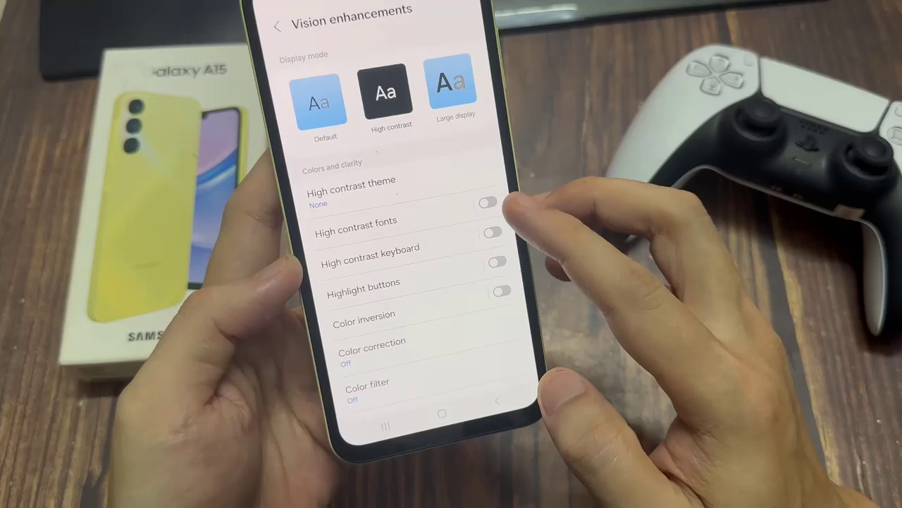
scroll("down", 3)
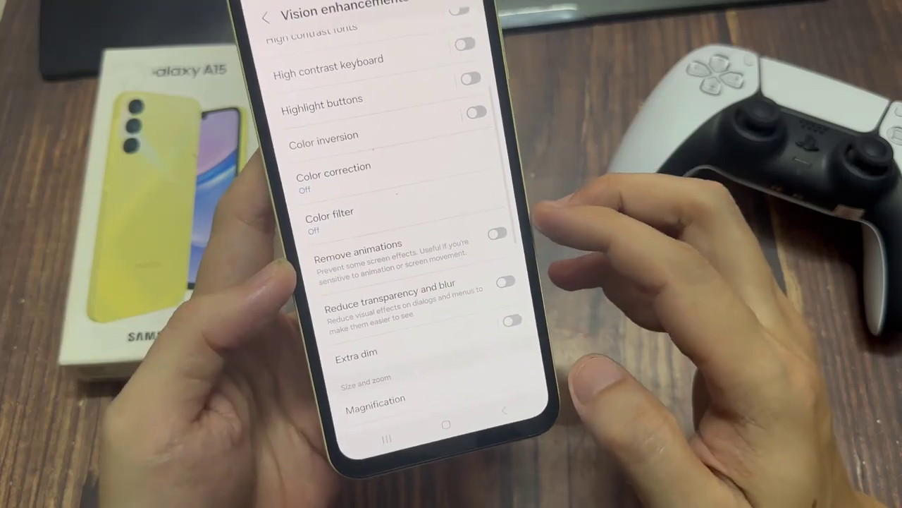